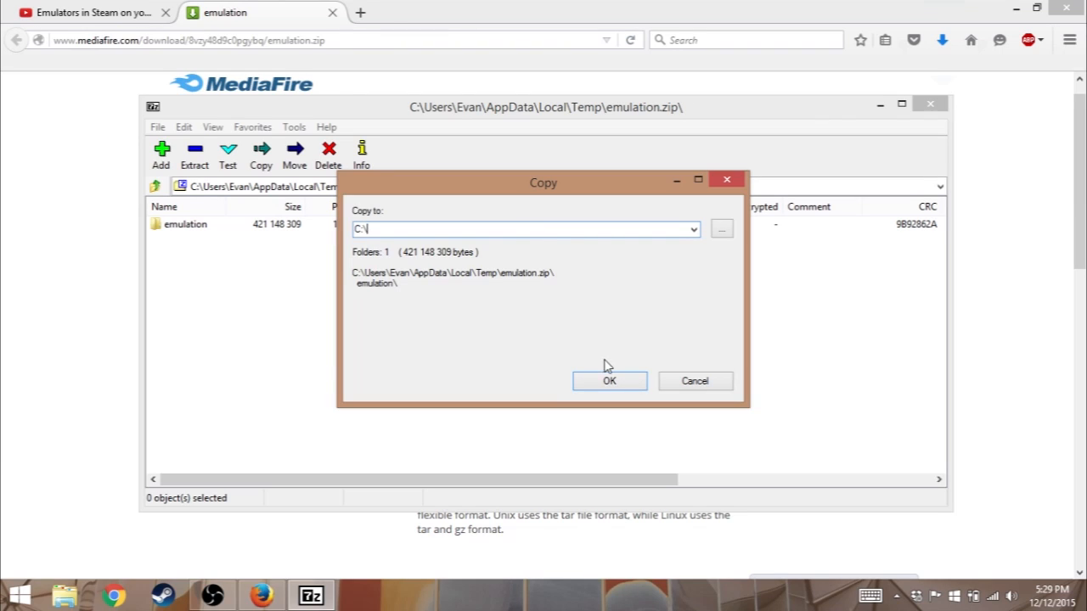
Extract emulation.zip to C:\ so the emulation folder sits at the drive root.
left_click(608, 381)
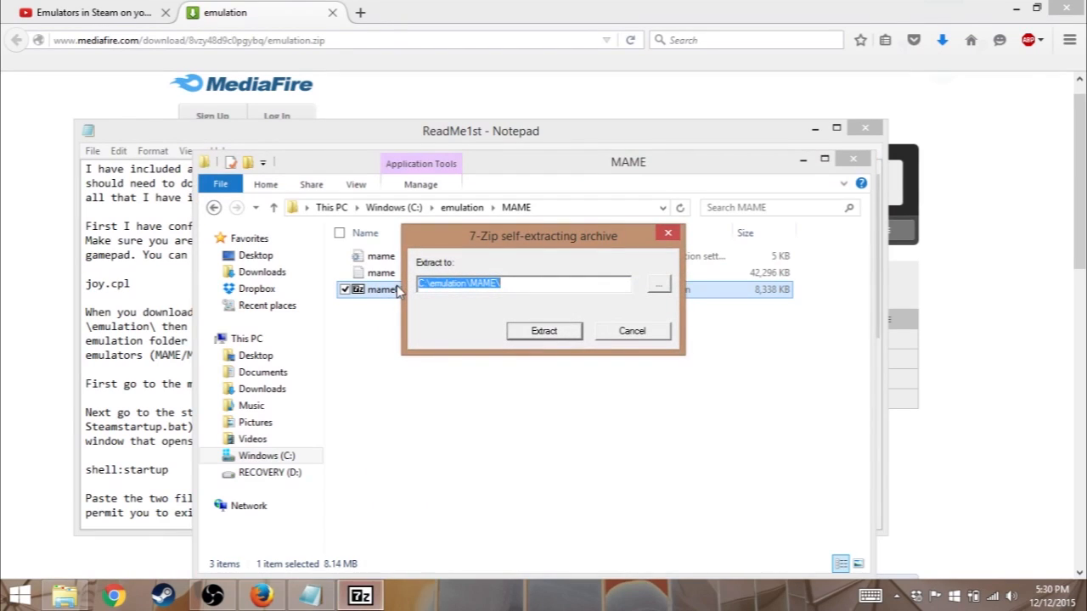
Extract the MAME self-extractor to C:\emulation\MAME and read further down the ReadMe1st notes.
left_click(543, 329)
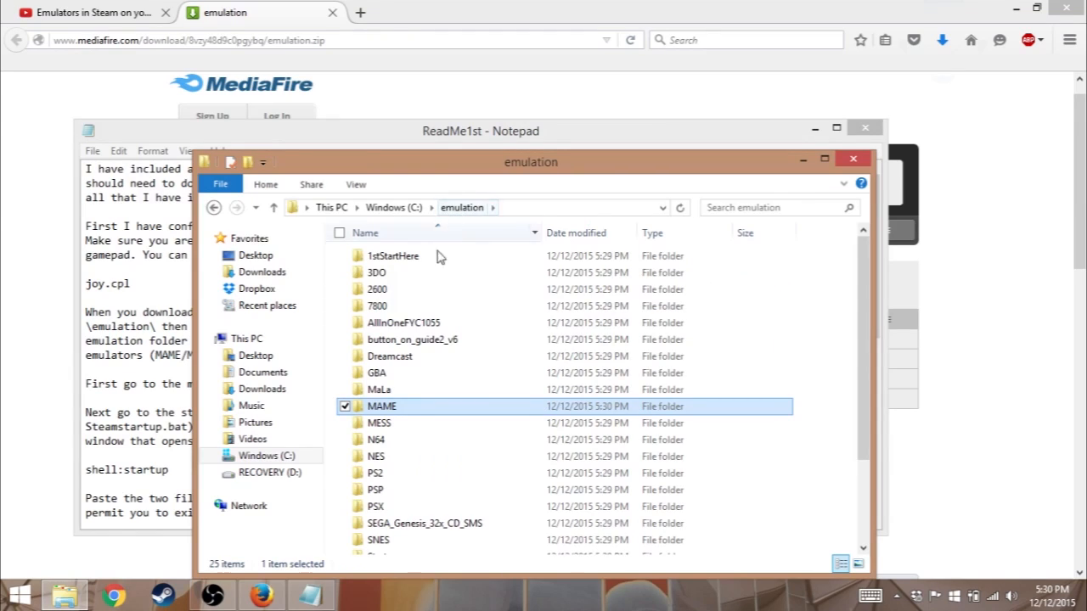
mouse_move(343, 164)
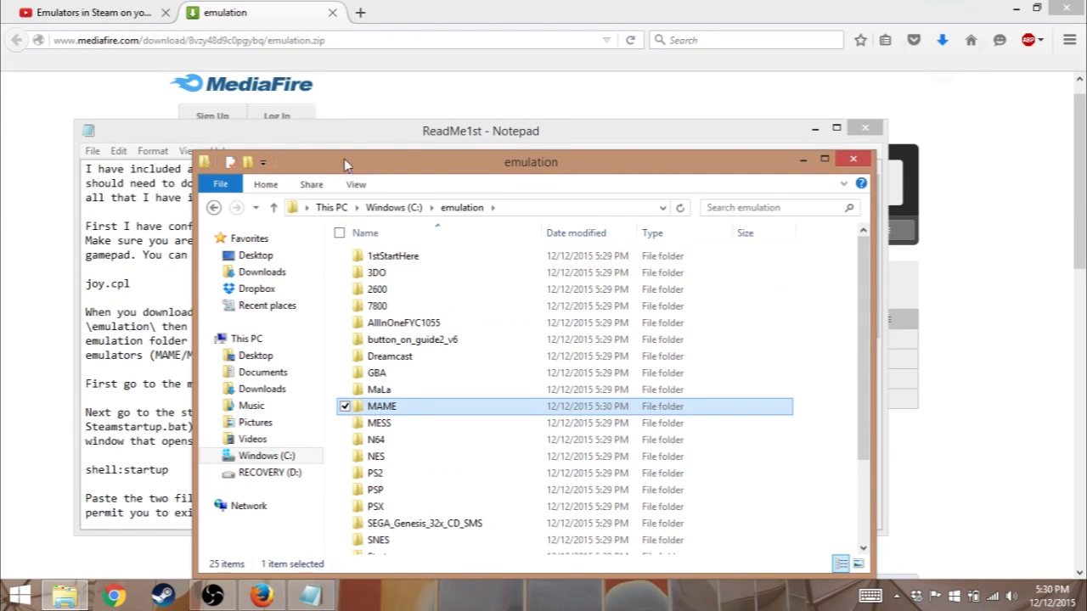
left_click(479, 131)
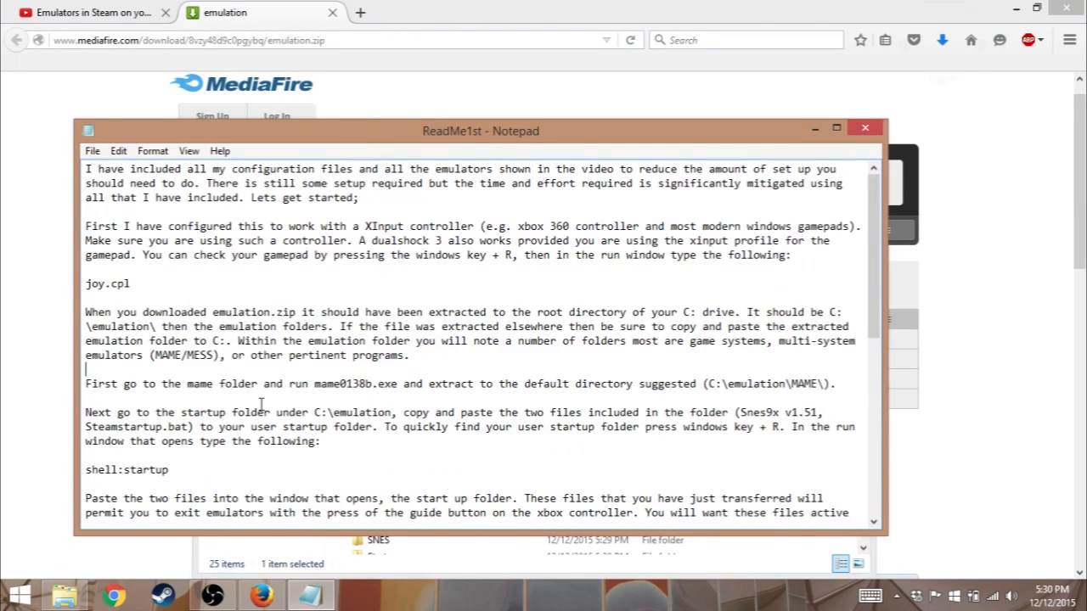
scroll("down", 3)
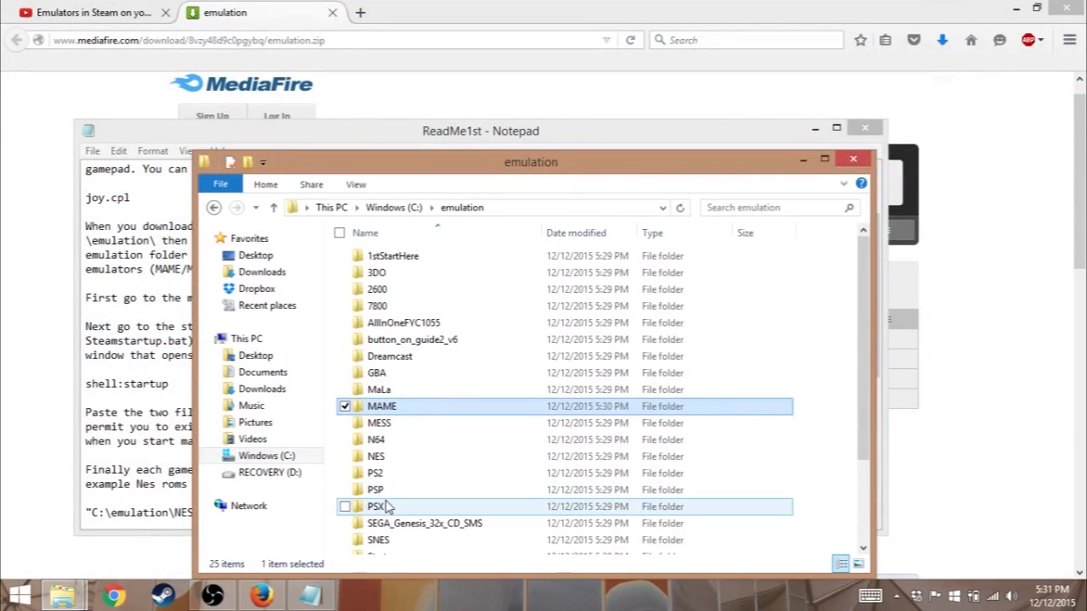
scroll("down", 3)
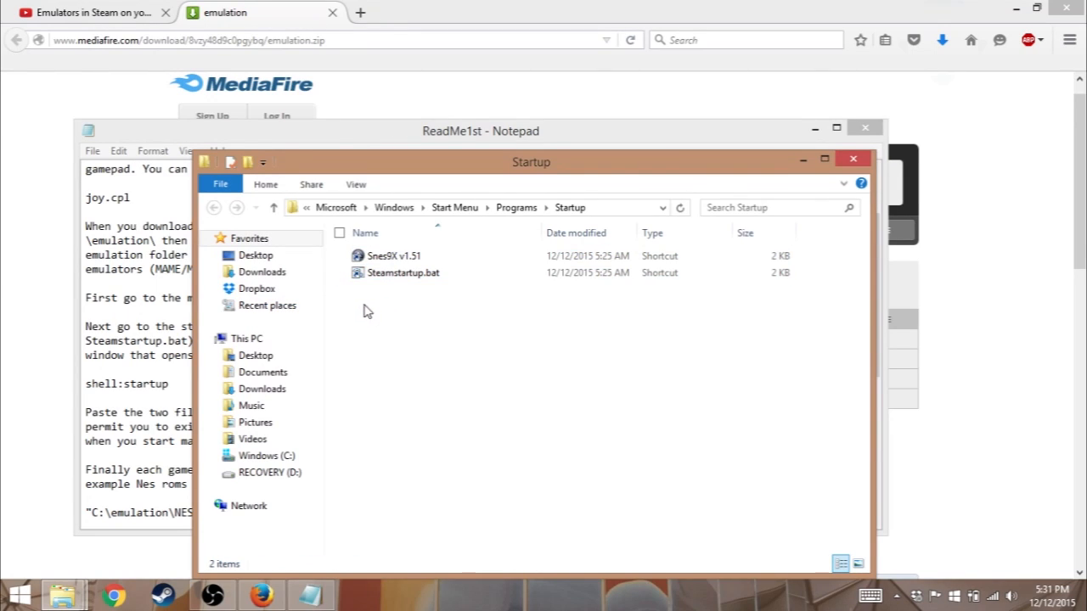
Return from the Startup folder to C:\emulation.
left_click(392, 254)
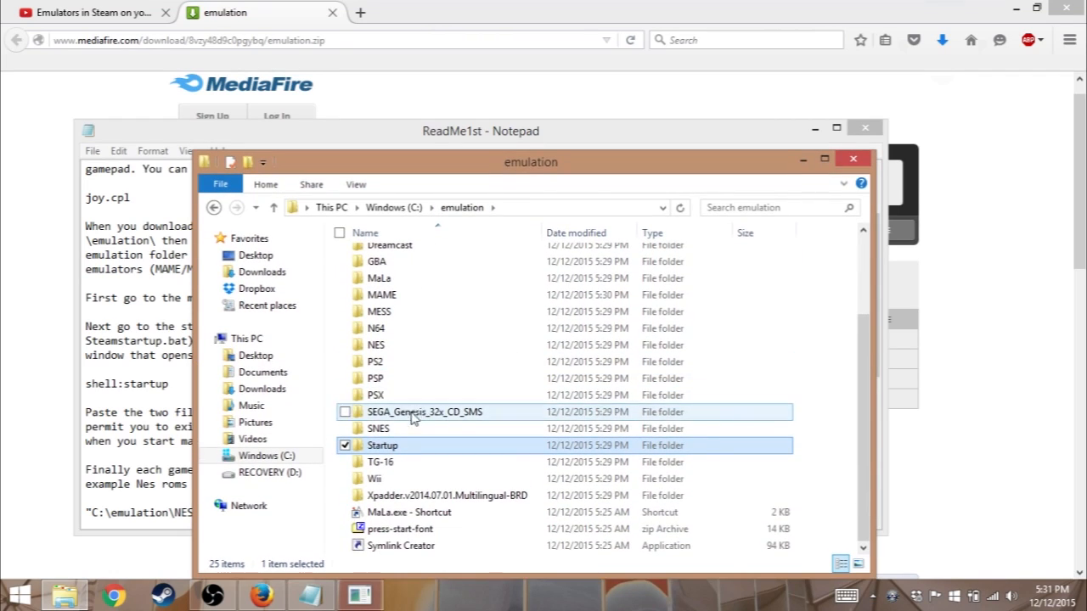
Launch MaLa Frontend from the MaLa.exe shortcut in C:\emulation.
left_click(407, 513)
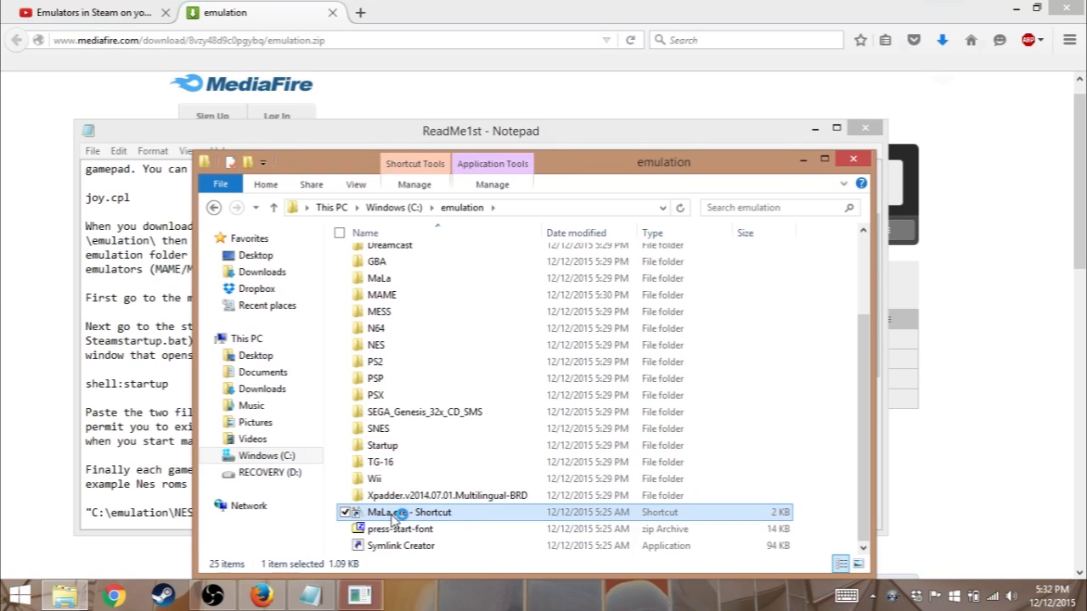
double_click(407, 513)
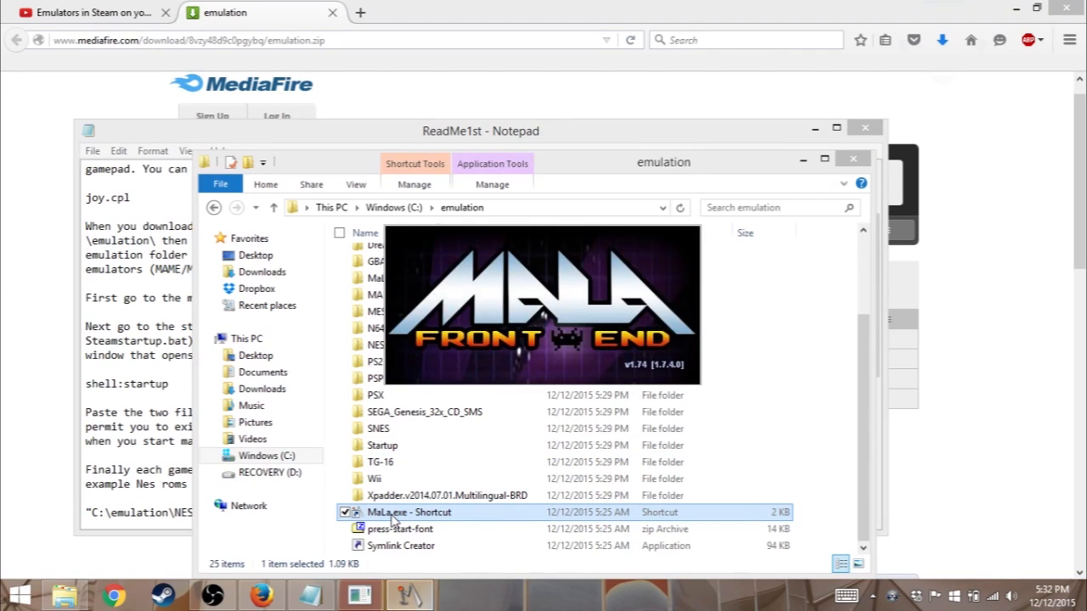
double_click(409, 513)
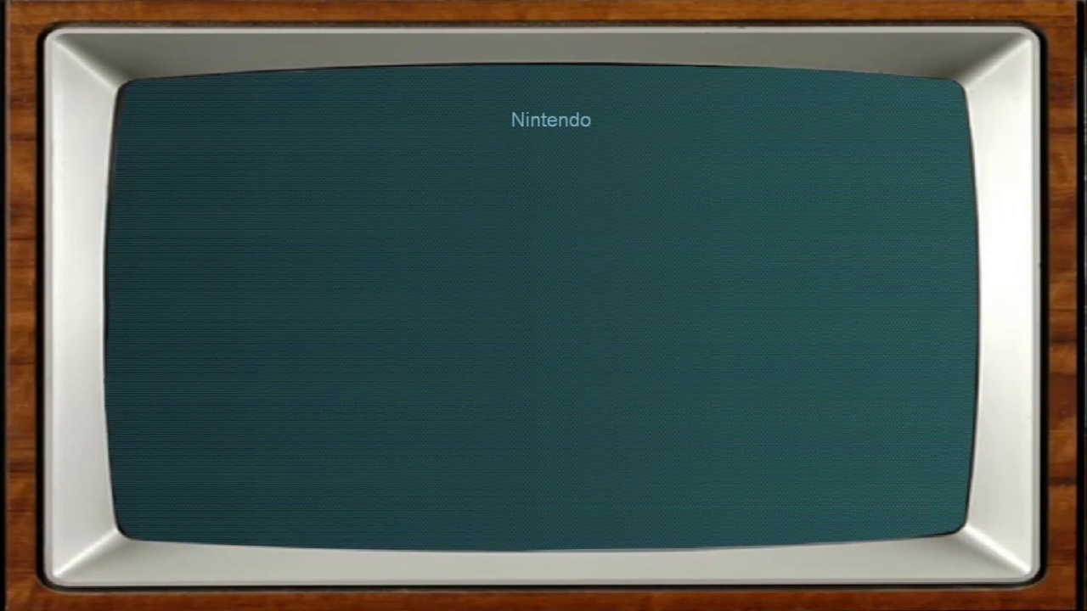
mouse_move(567, 255)
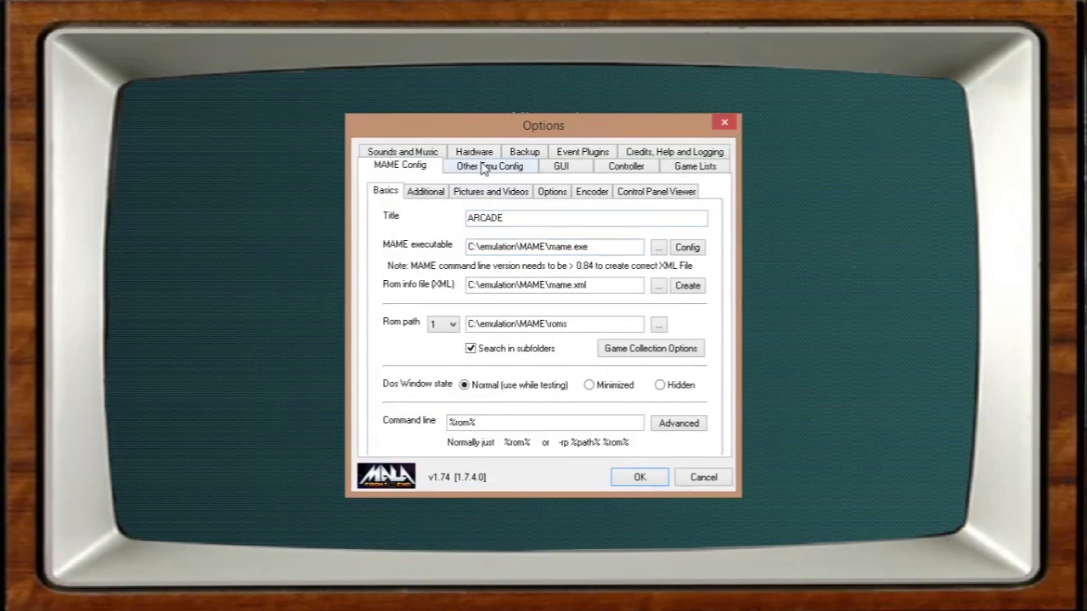
Review Other Emu Config and Sounds and Music > Background Music in MaLa Options, then confirm with OK.
left_click(489, 166)
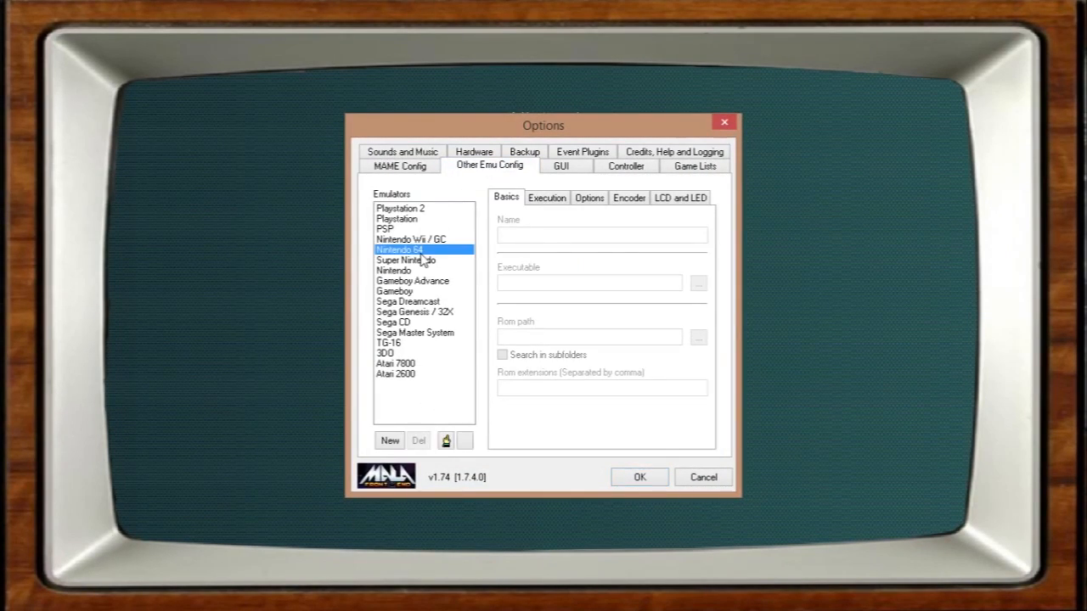
left_click(401, 151)
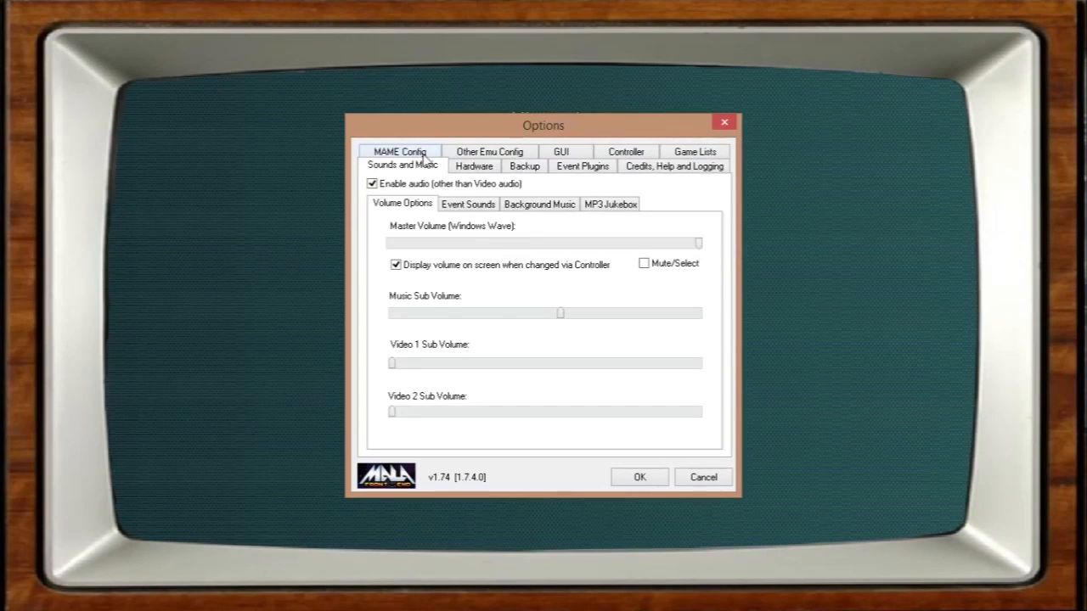
left_click(540, 203)
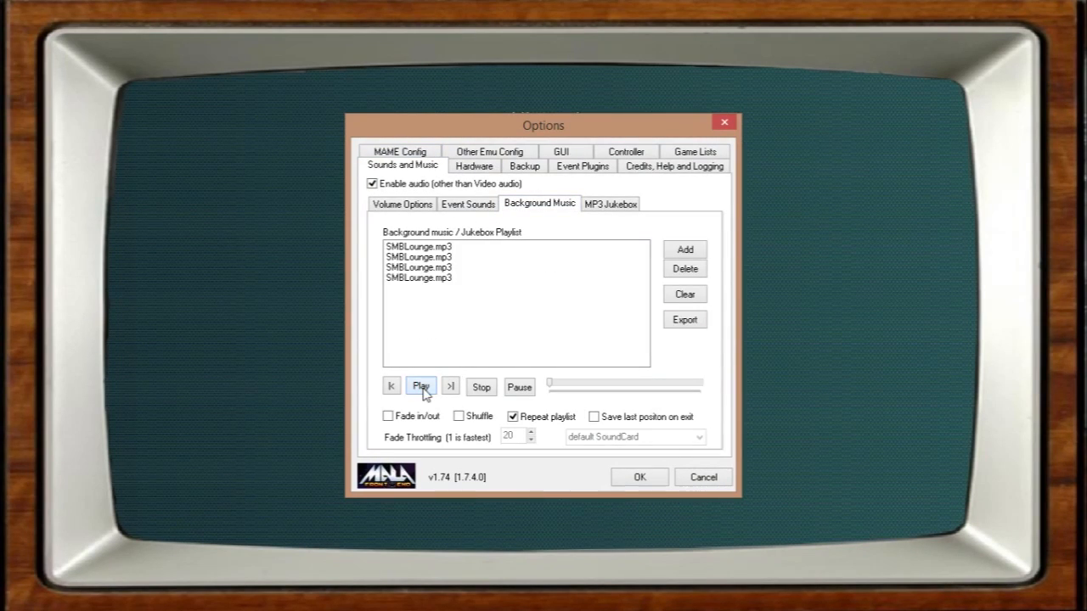
mouse_move(642, 502)
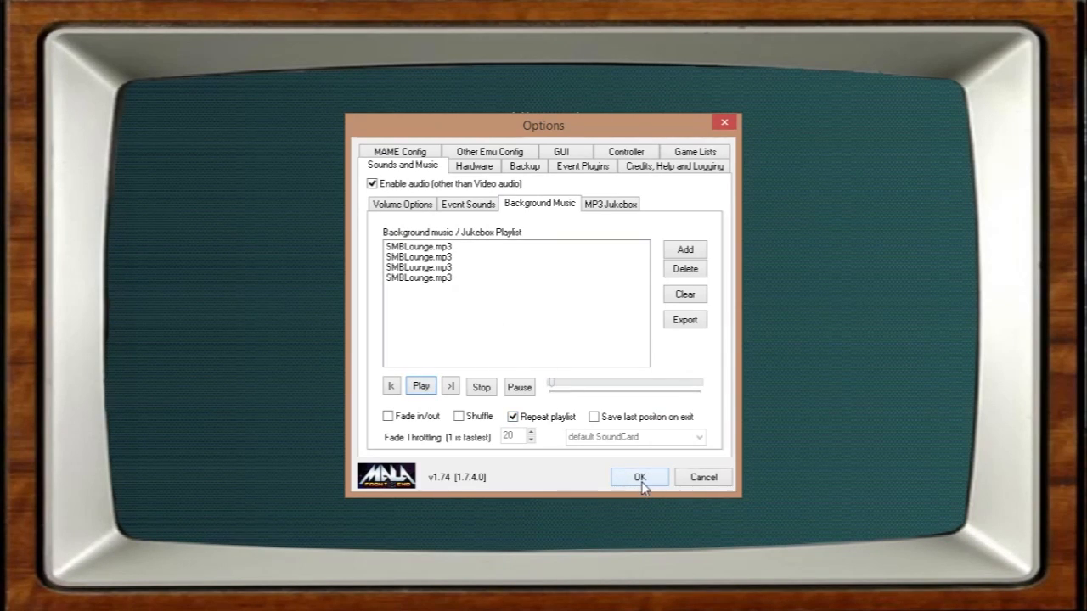
left_click(639, 475)
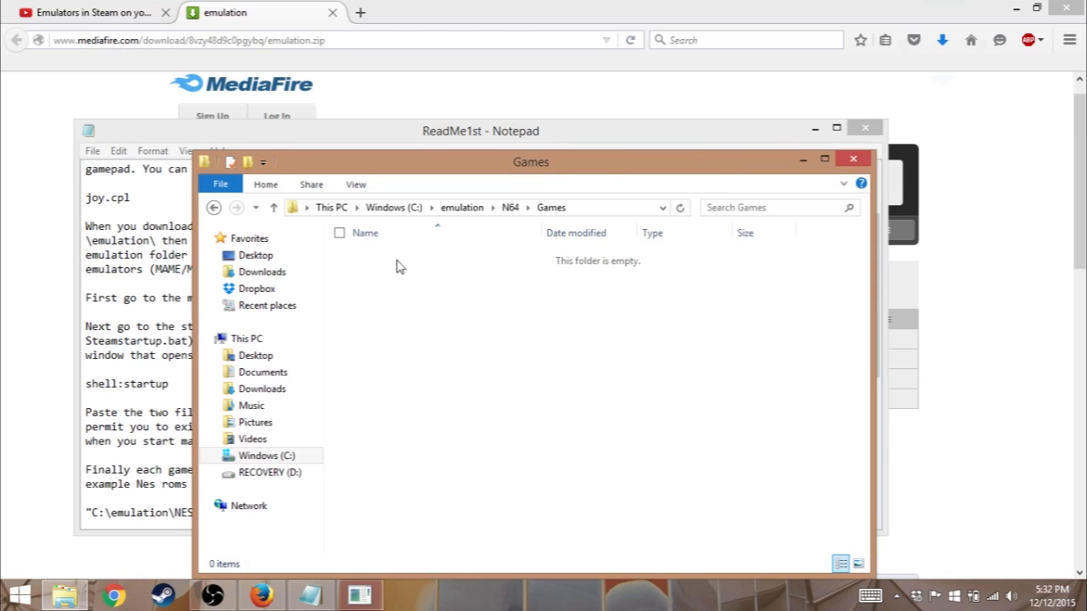
Go back up from the empty N64 Games folder to emulation and begin typing the Emuparadise address.
left_click(462, 207)
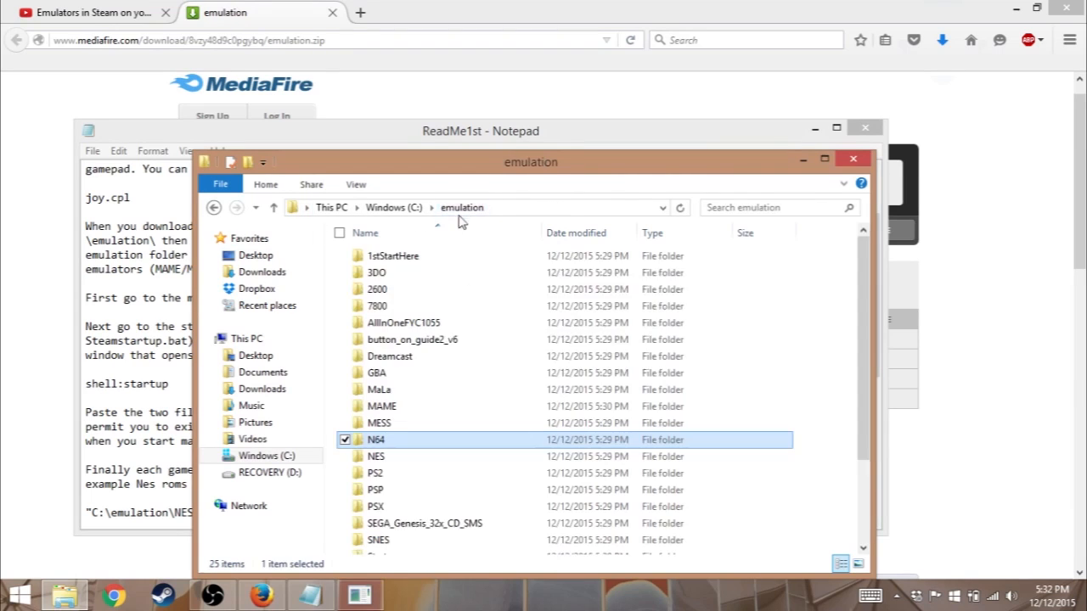
left_click(377, 373)
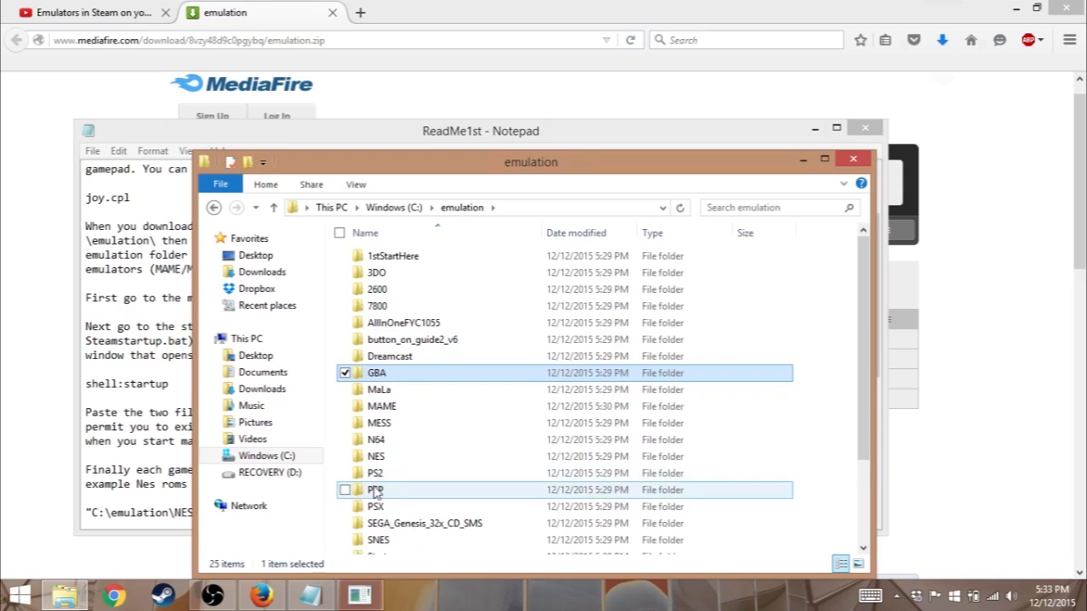
type("emup")
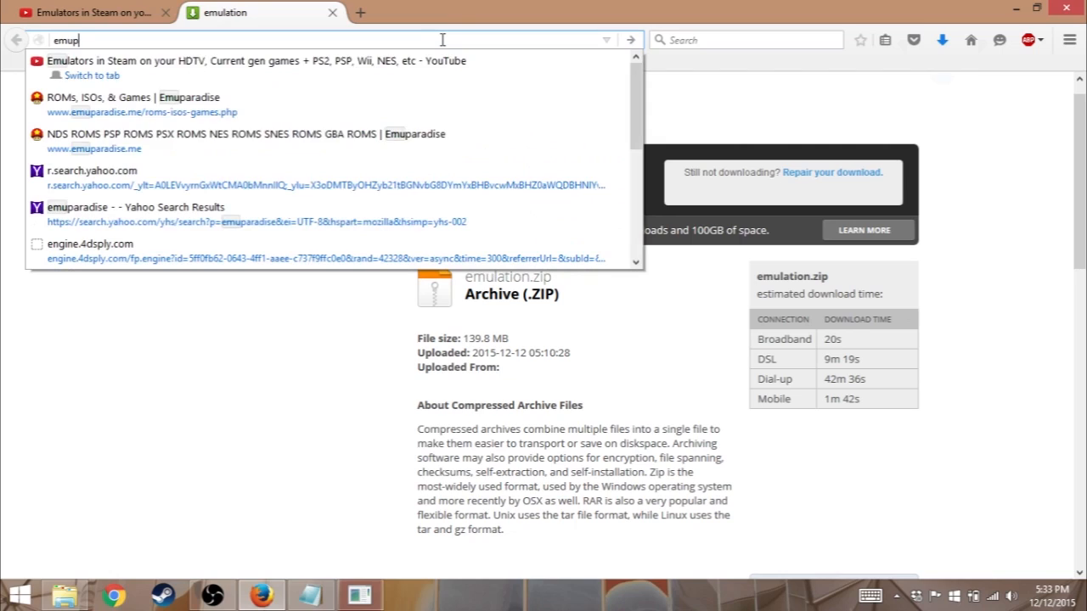
Load Emuparadise's ROMs, ISOs & Games page and browse its listing.
type("a")
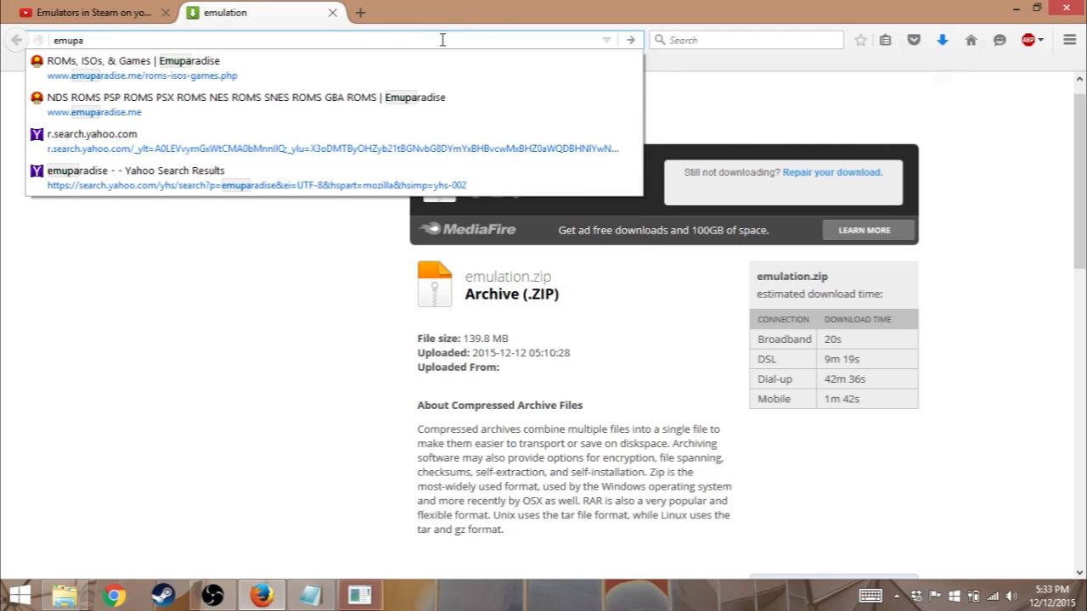
left_click(144, 61)
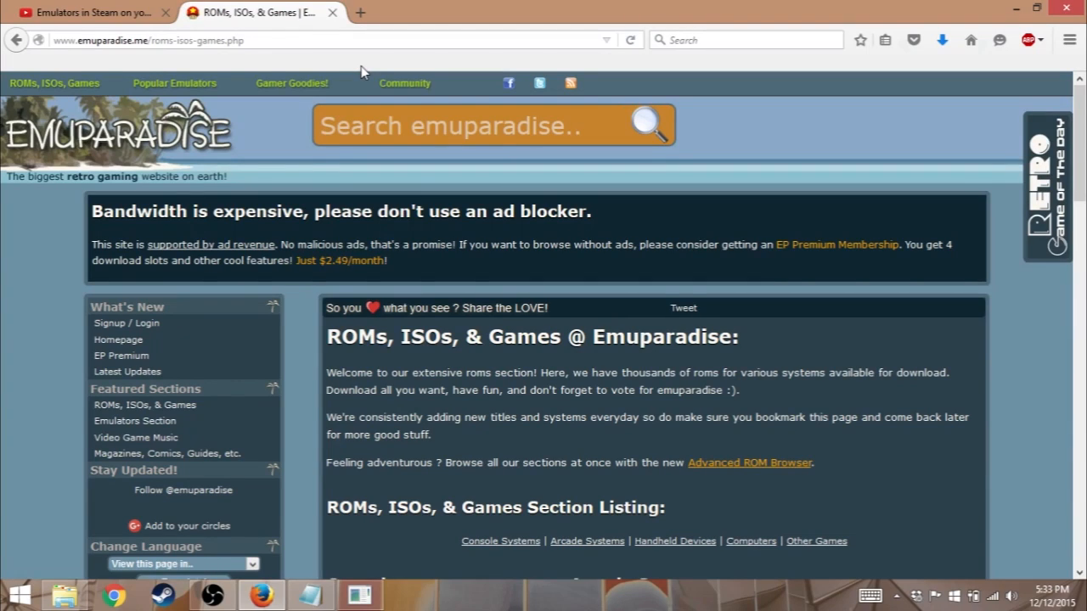
scroll("down", 3)
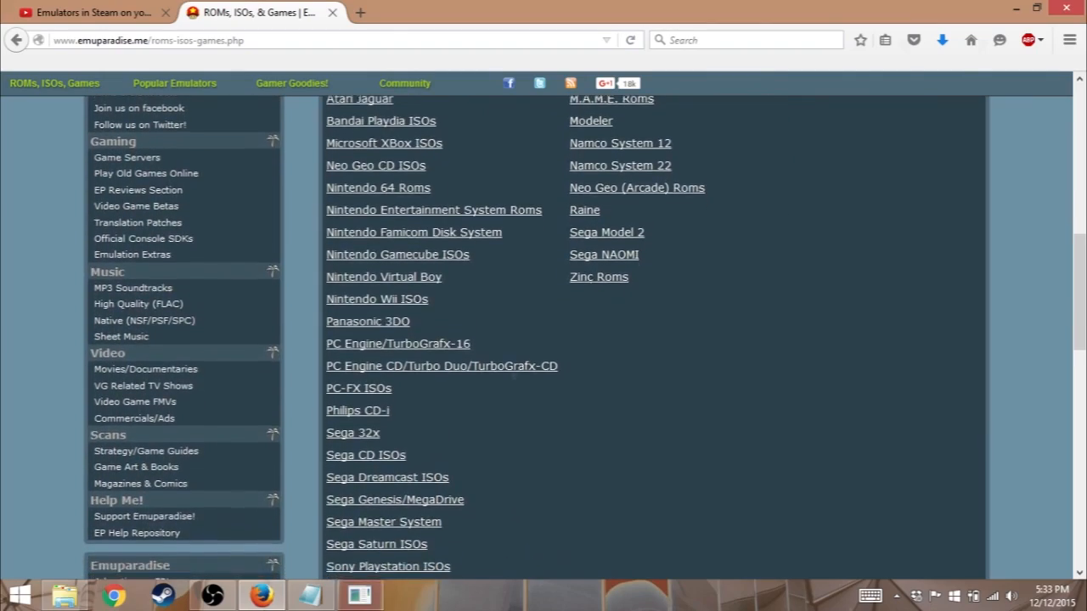
scroll("down", 3)
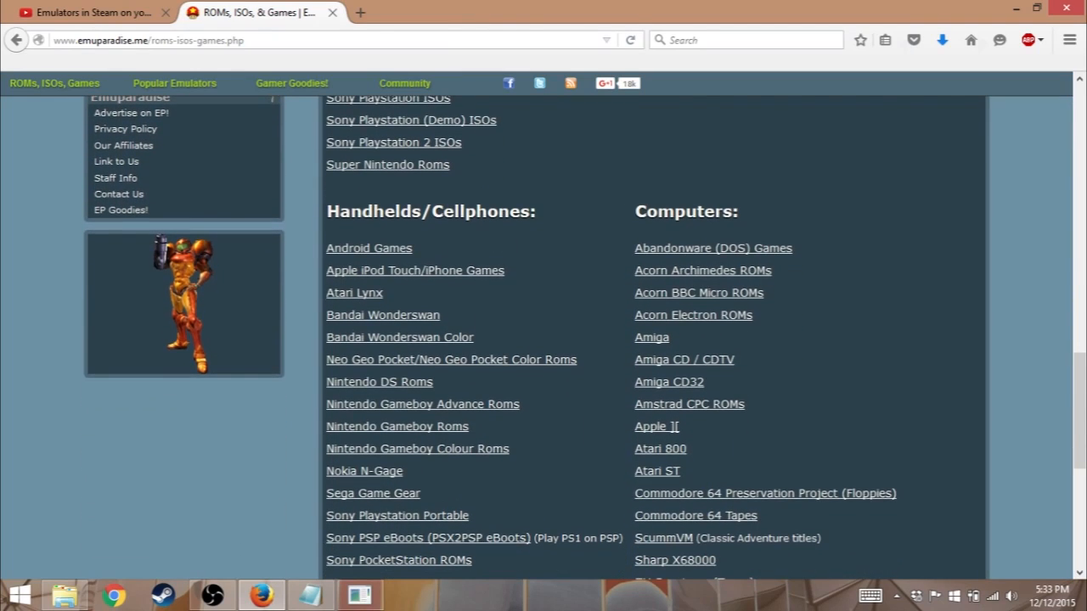
Move on to the Kickass Torrents site at kat.cr and look down its page.
left_click(170, 40)
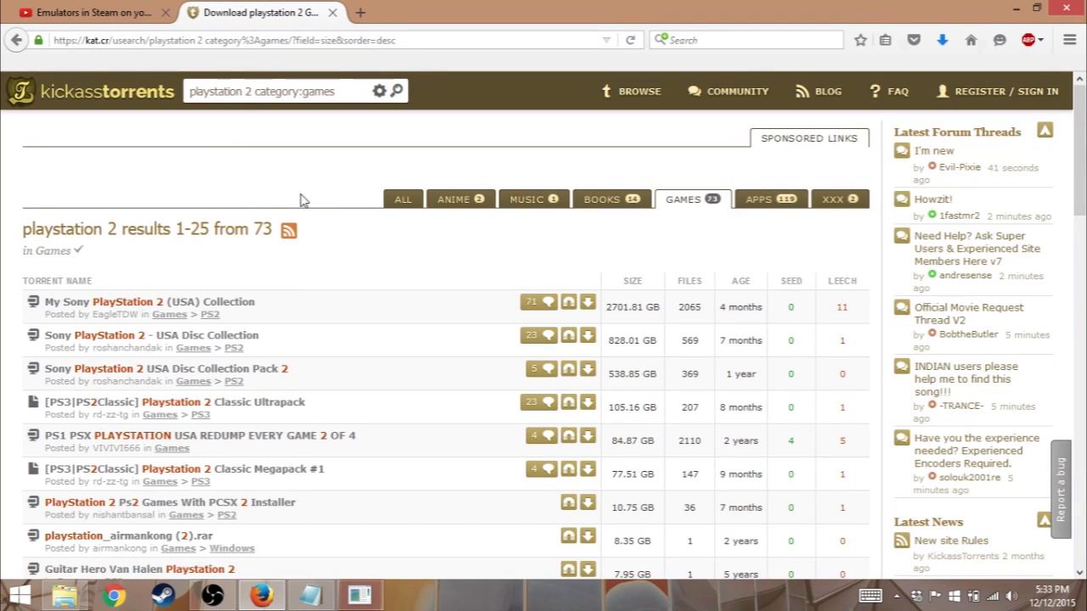
scroll("down", 3)
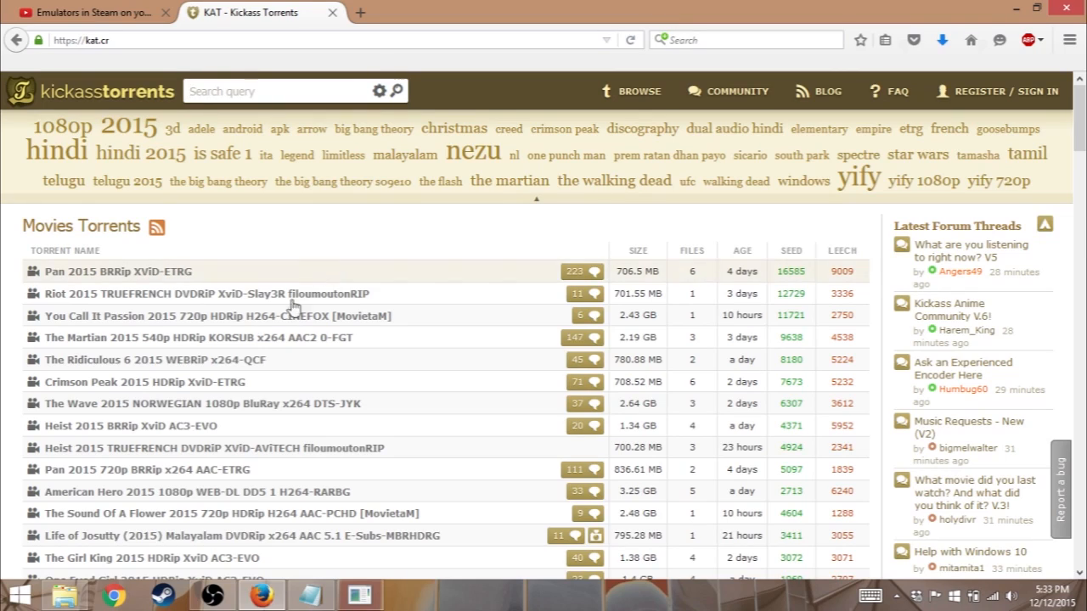
mouse_move(211, 595)
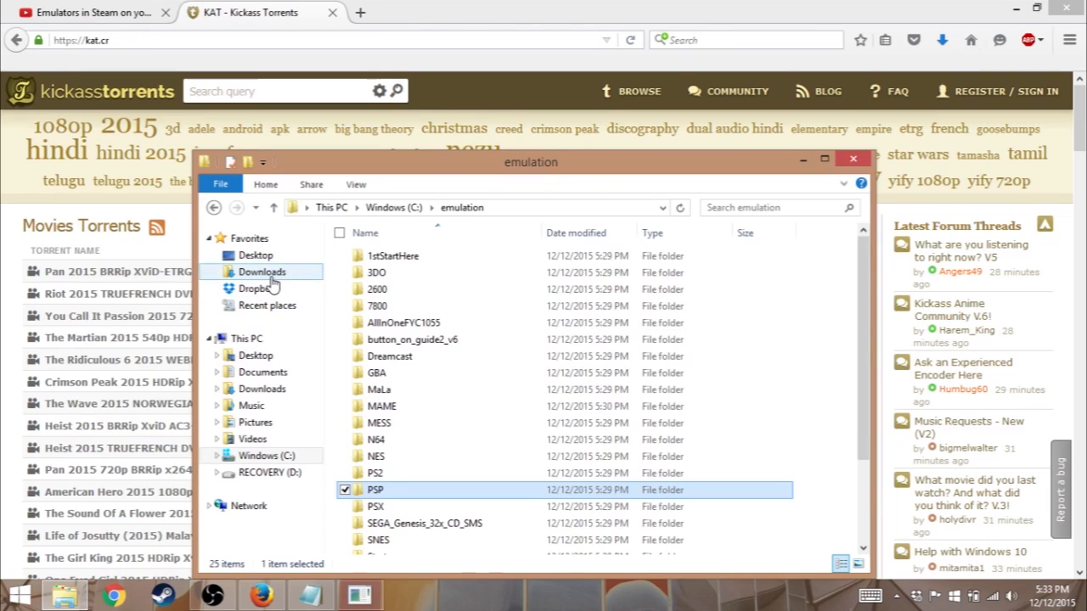
Reach the NESGames folder inside Dropbox > Emulation holding the 67 NES games.
left_click(256, 288)
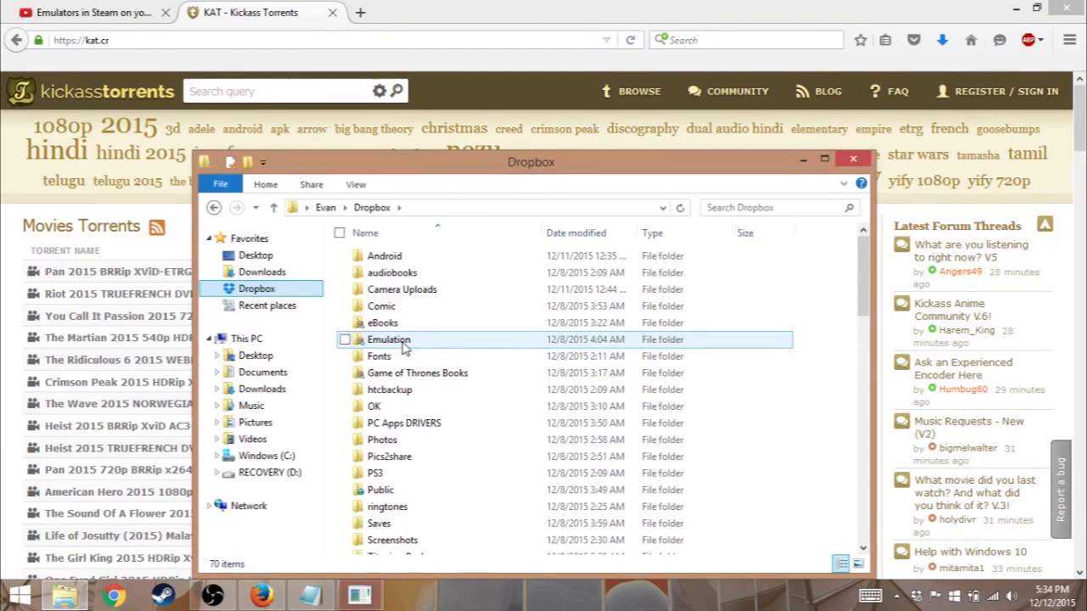
double_click(389, 339)
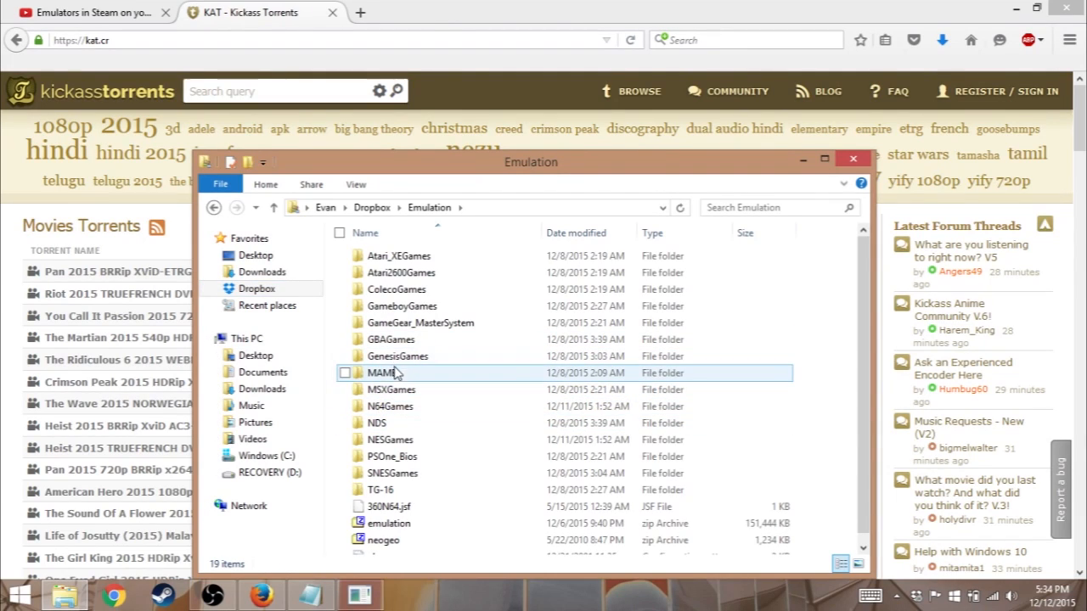
double_click(391, 438)
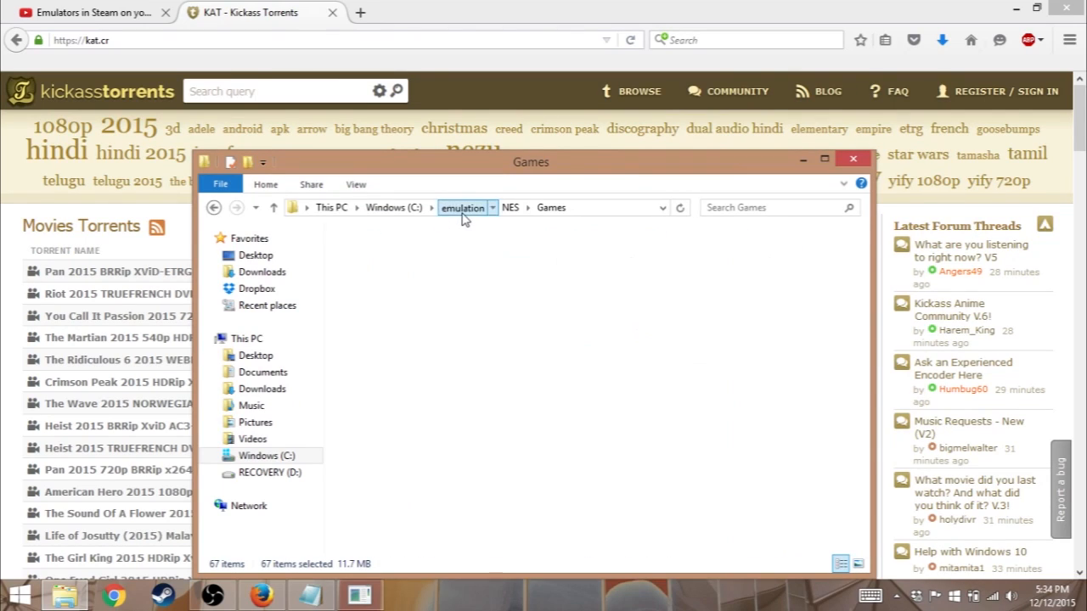
Return to C:\emulation and find the MaLa.exe shortcut.
left_click(462, 207)
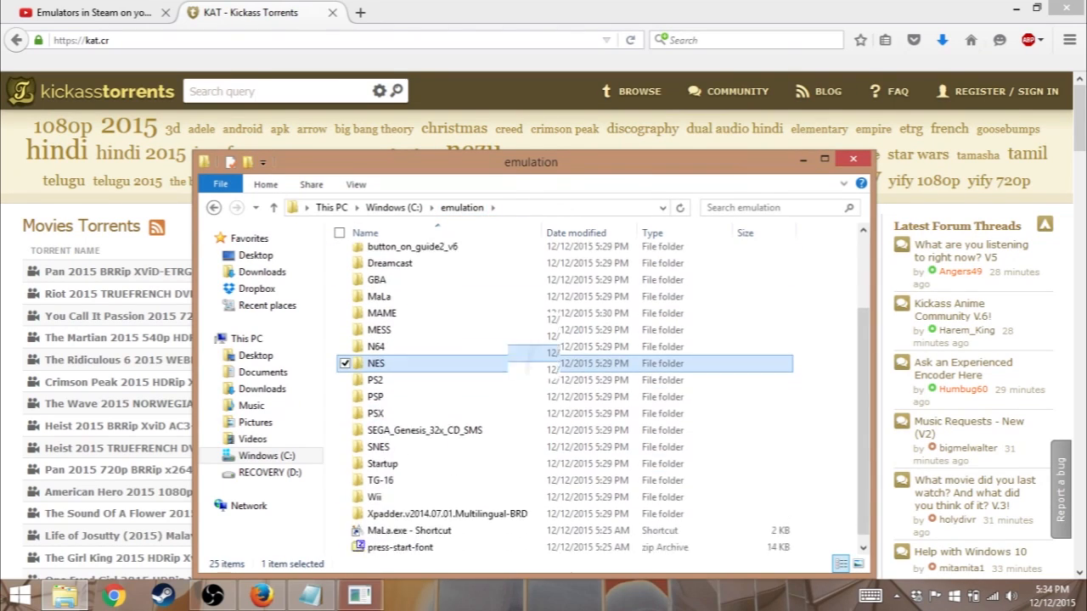
scroll("down", 3)
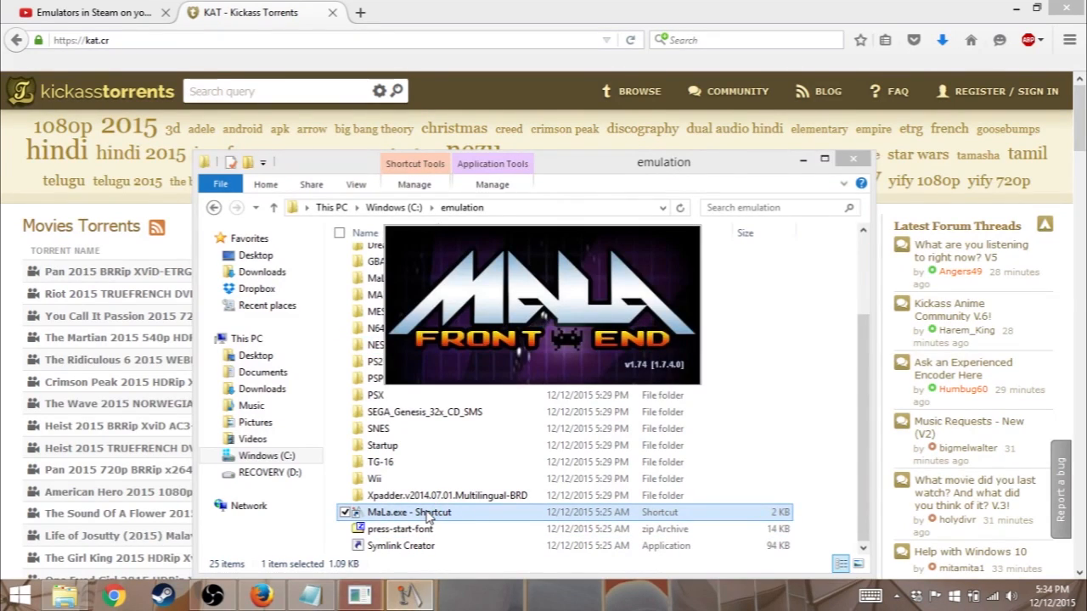
Start MaLa, refresh the main game list and launch a game from the updated Nintendo list.
double_click(411, 513)
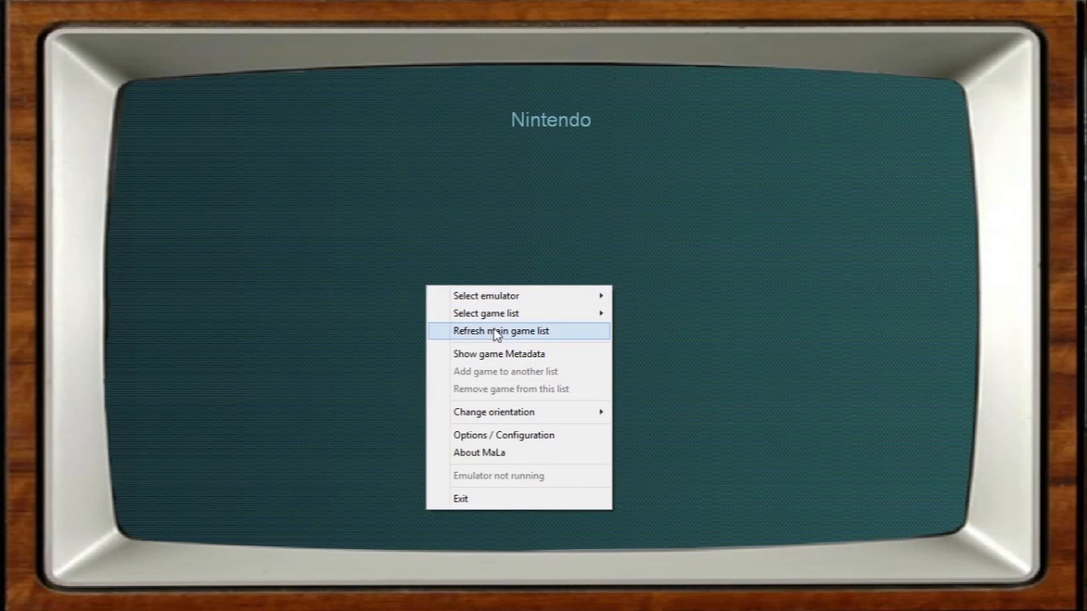
left_click(501, 329)
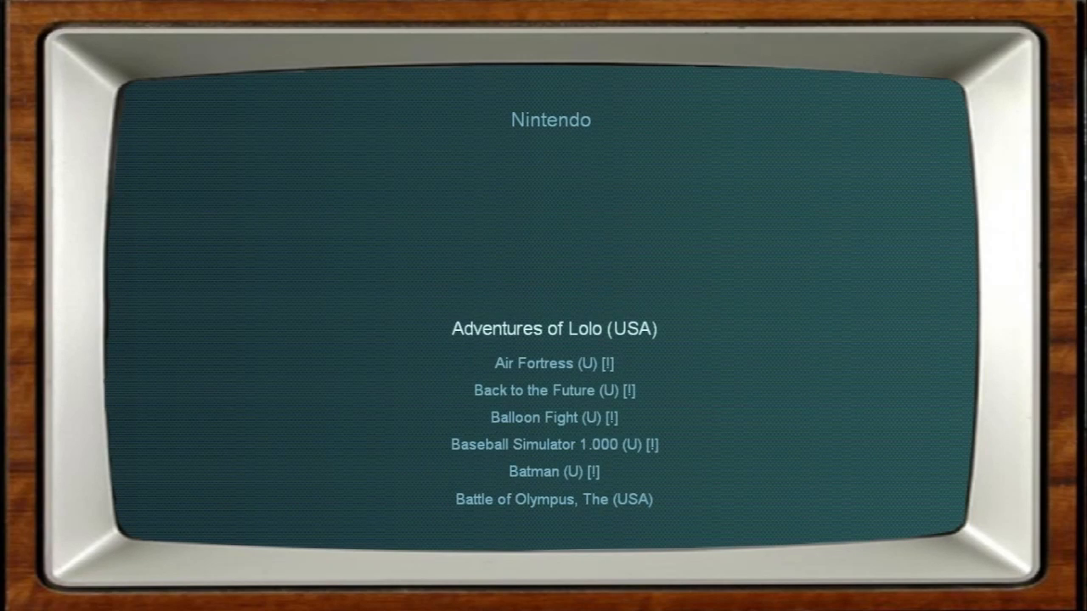
scroll("down", 3)
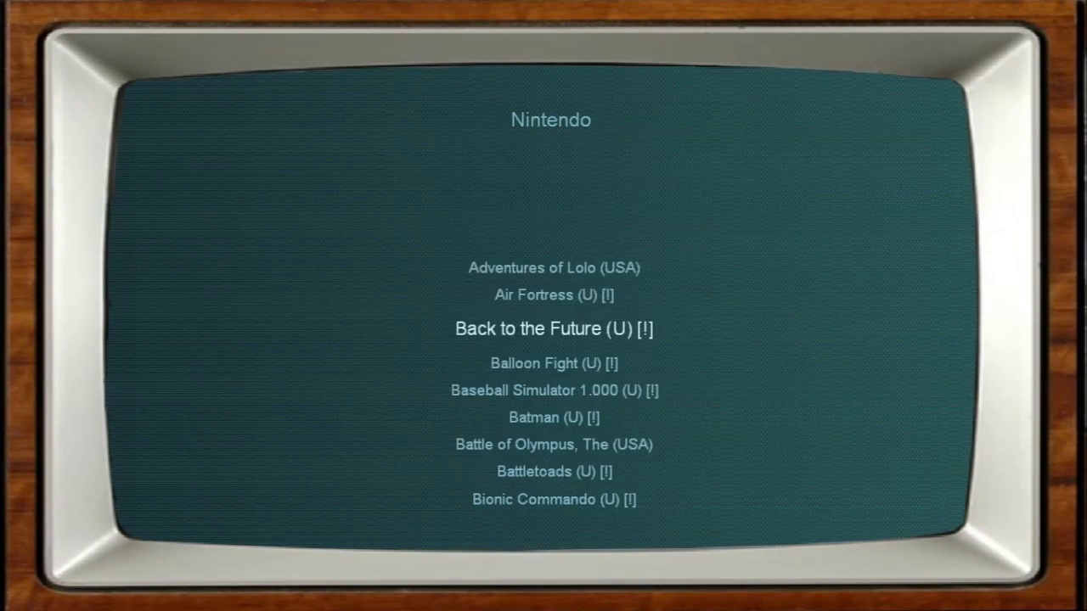
left_click(553, 418)
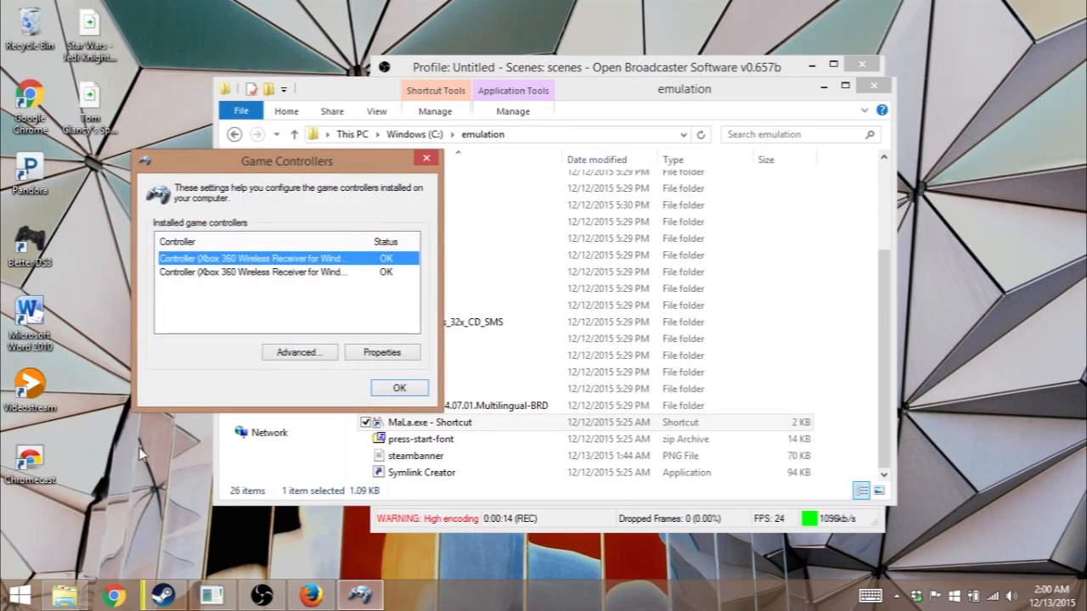
Close the Game Controllers dialog with OK and bring back the YouTube instructions, then Steam.
left_click(399, 387)
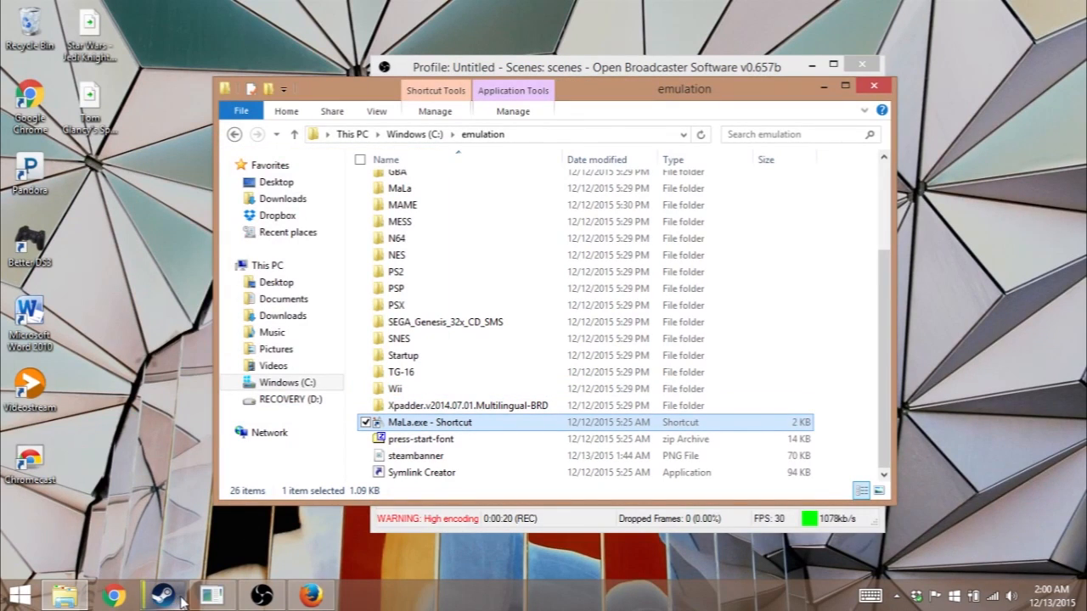
left_click(307, 594)
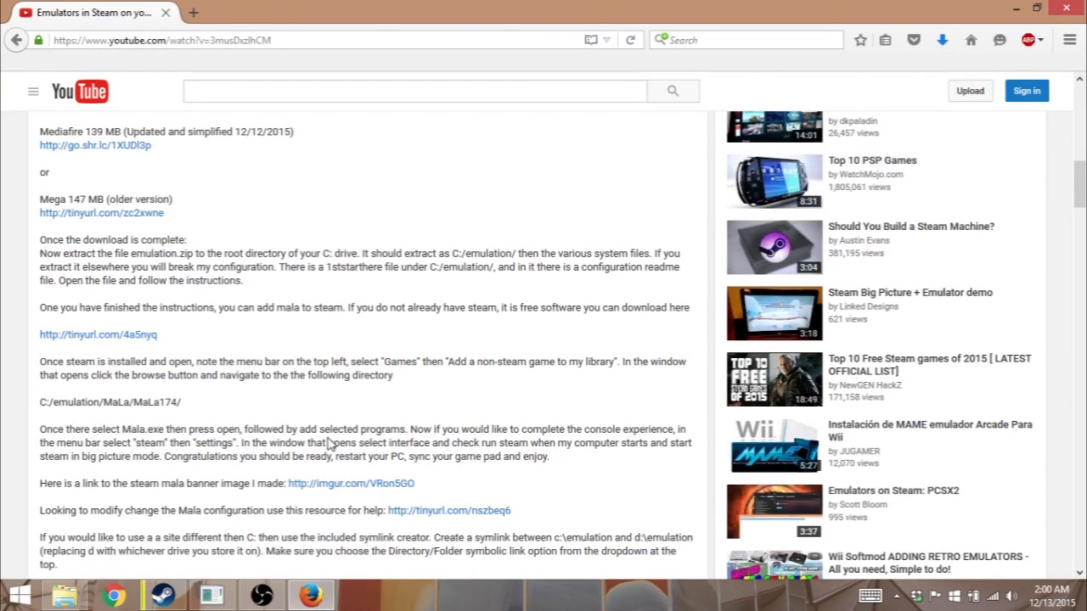
mouse_move(377, 438)
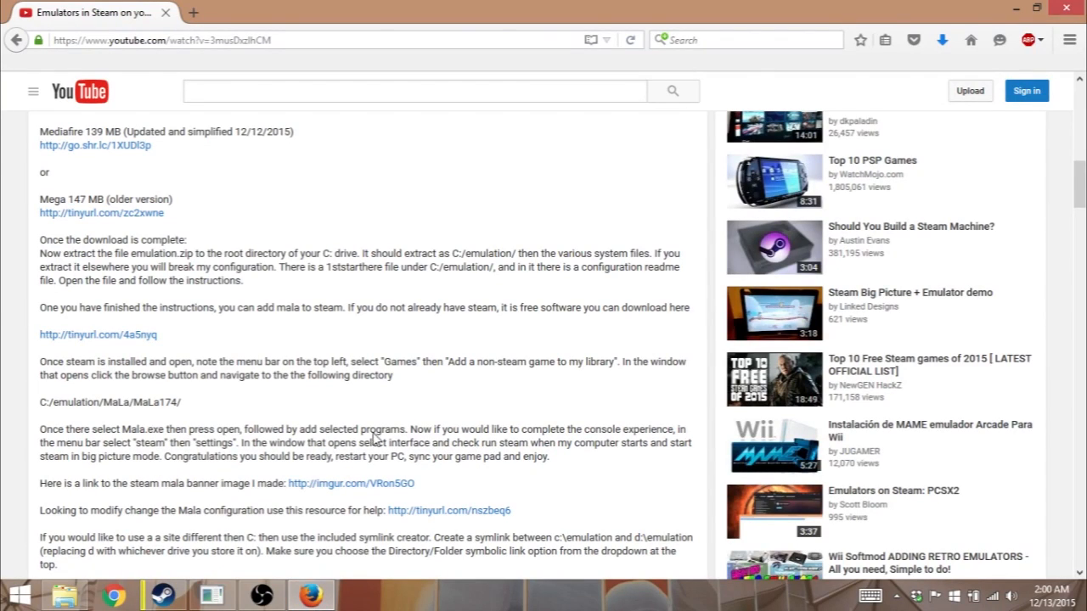
left_click(161, 594)
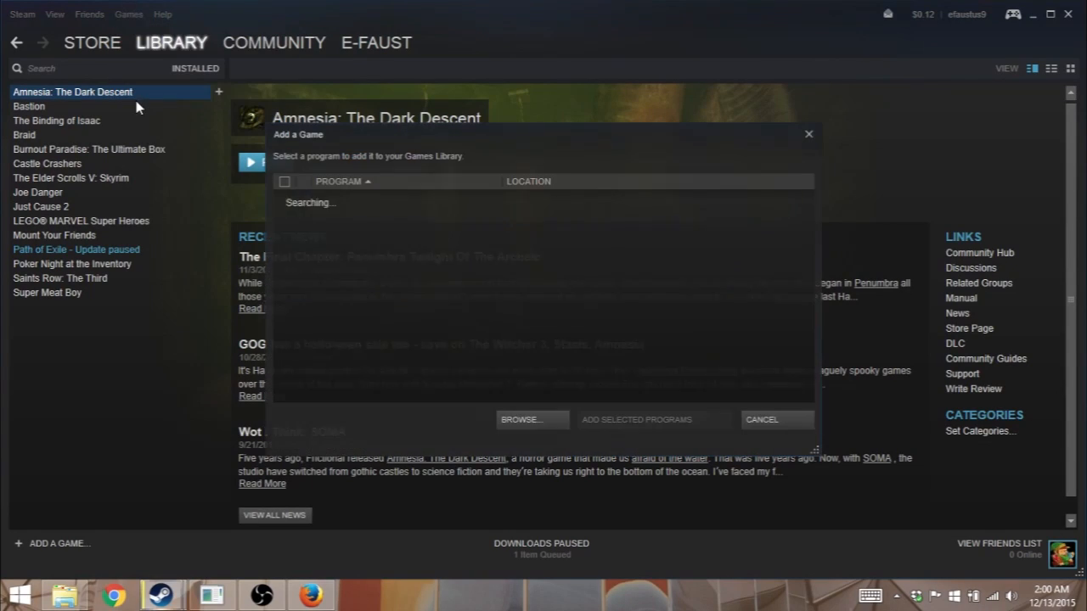
Browse from Steam's Add a Game dialog into C:\emulation\MaLa to pick MaLa.exe.
left_click(519, 420)
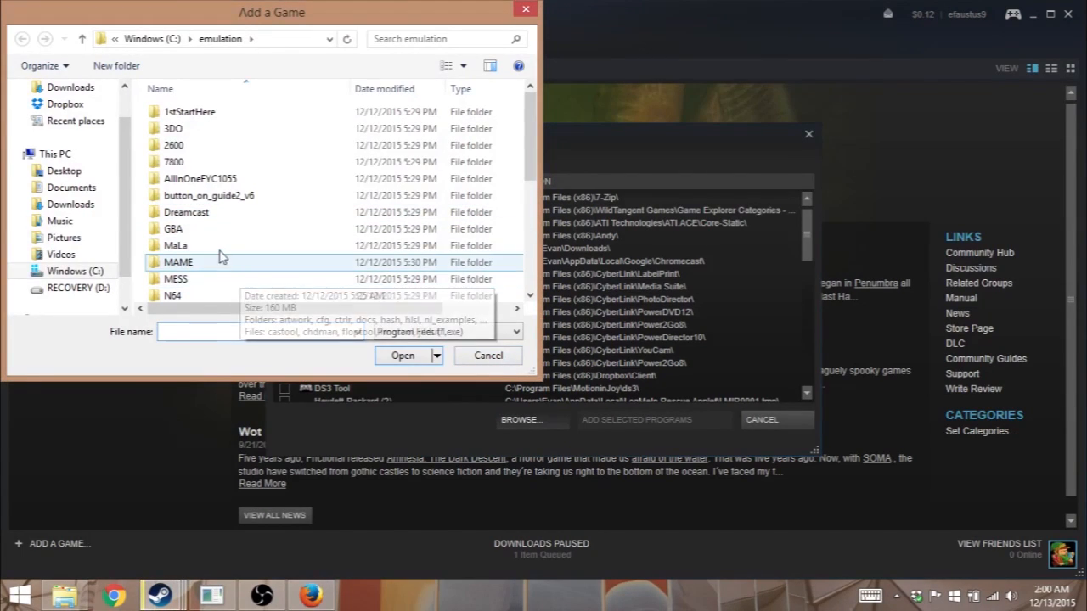
double_click(175, 245)
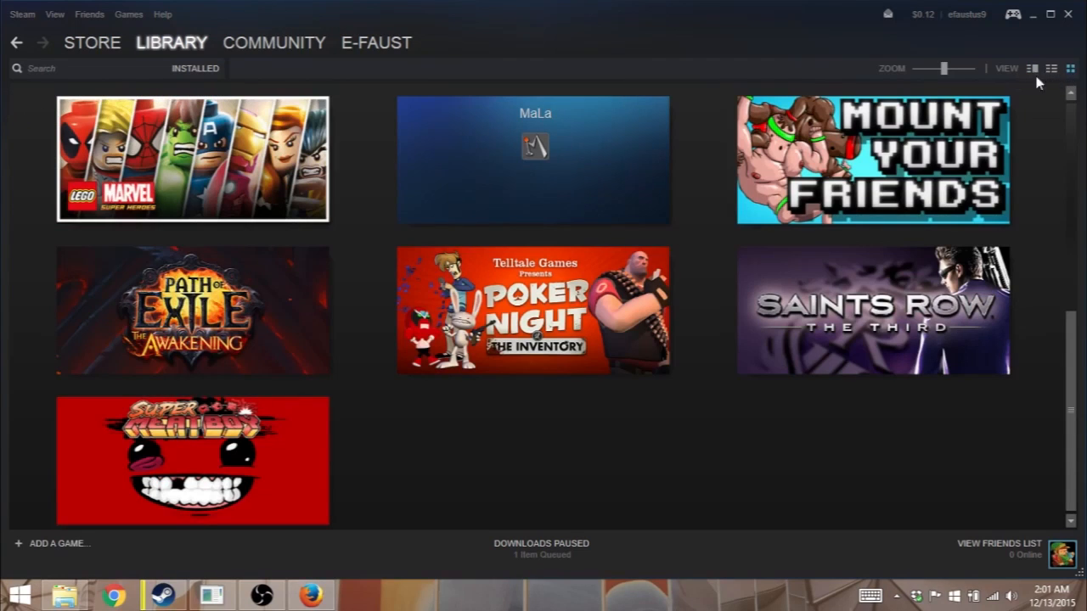
Give the MaLa tile C:\emulation\steambanner.png as its custom banner via Set Custom Image.
right_click(534, 150)
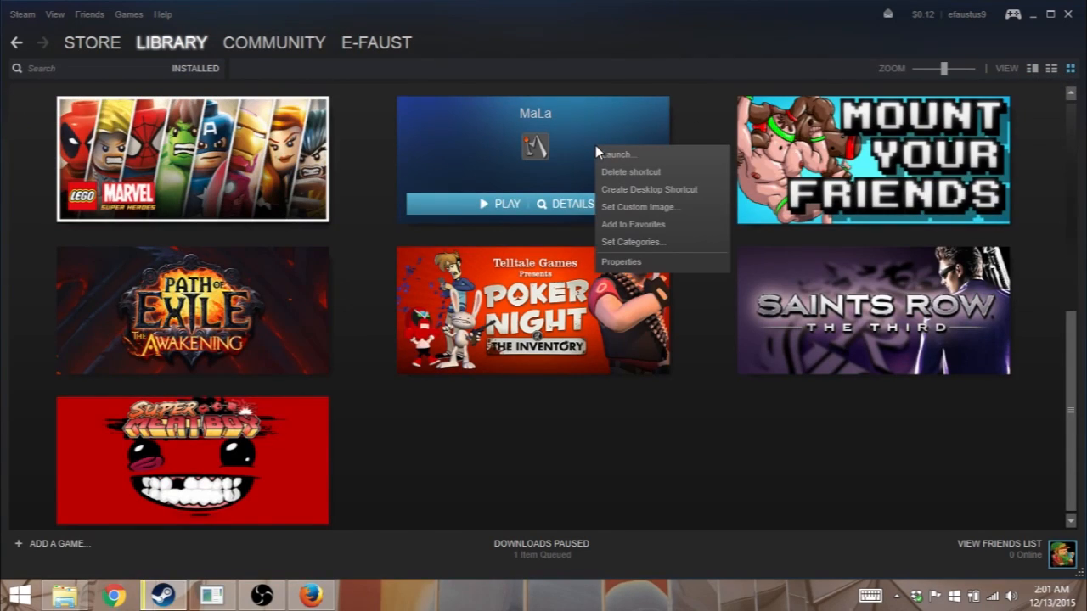
left_click(639, 208)
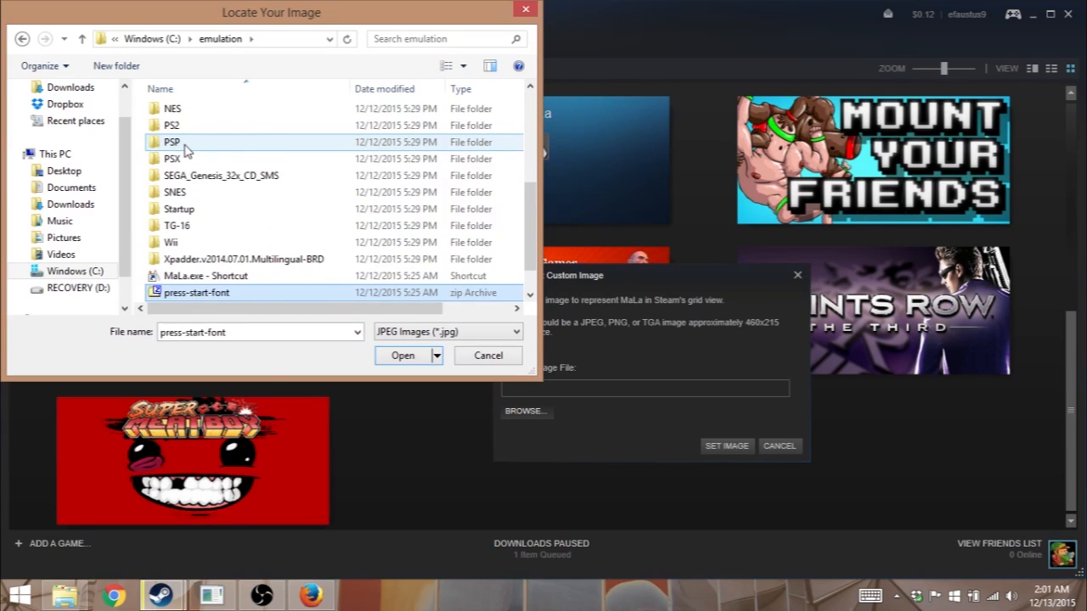
left_click(403, 354)
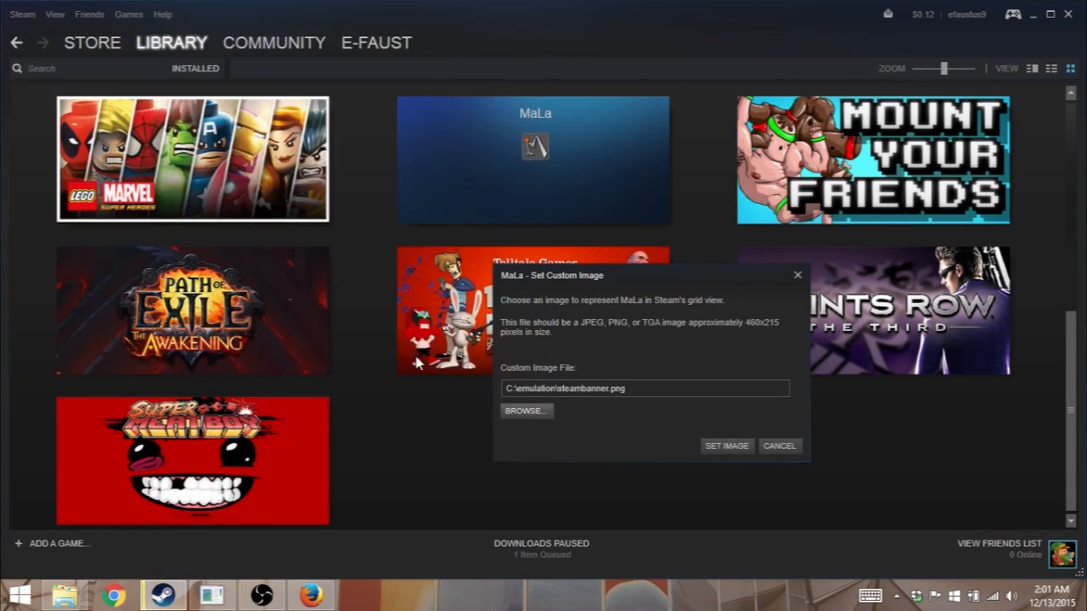
left_click(727, 445)
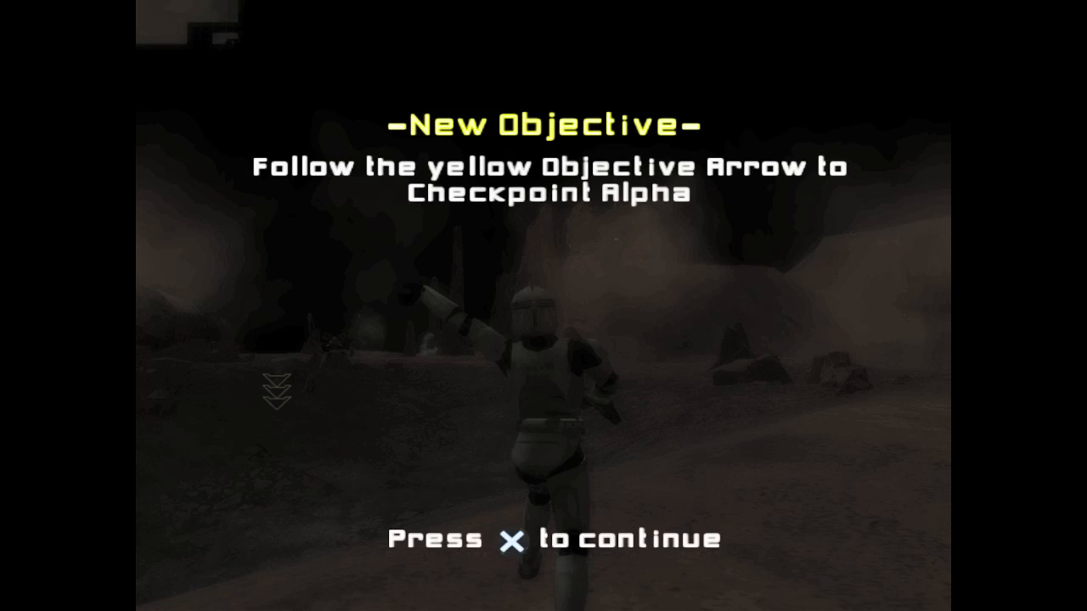
Continue past the two New Objective prompts with X to reach the droid scouts objective.
key("x")
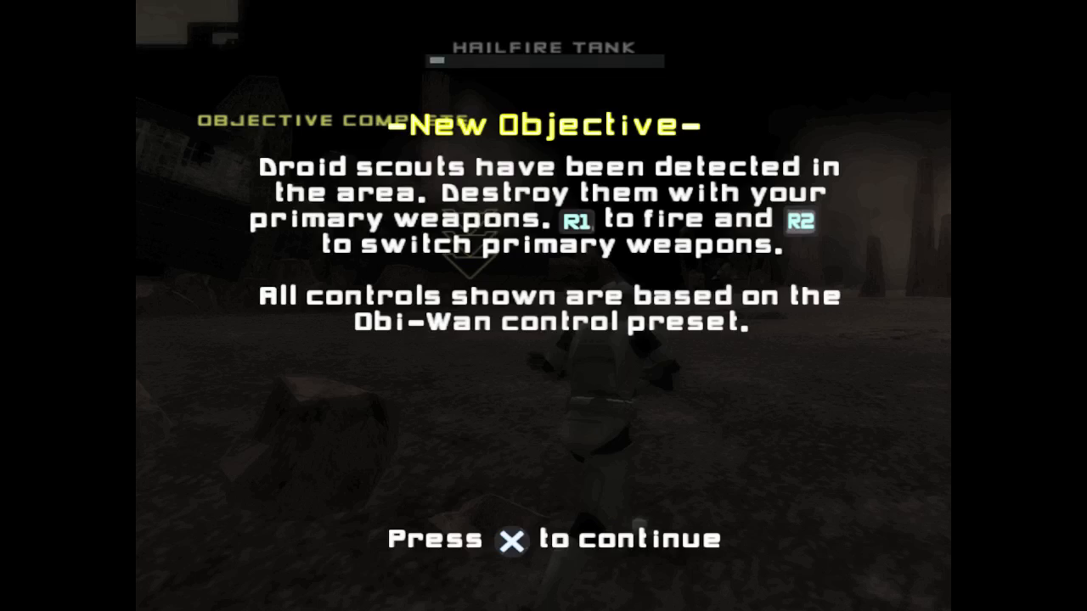
key("x")
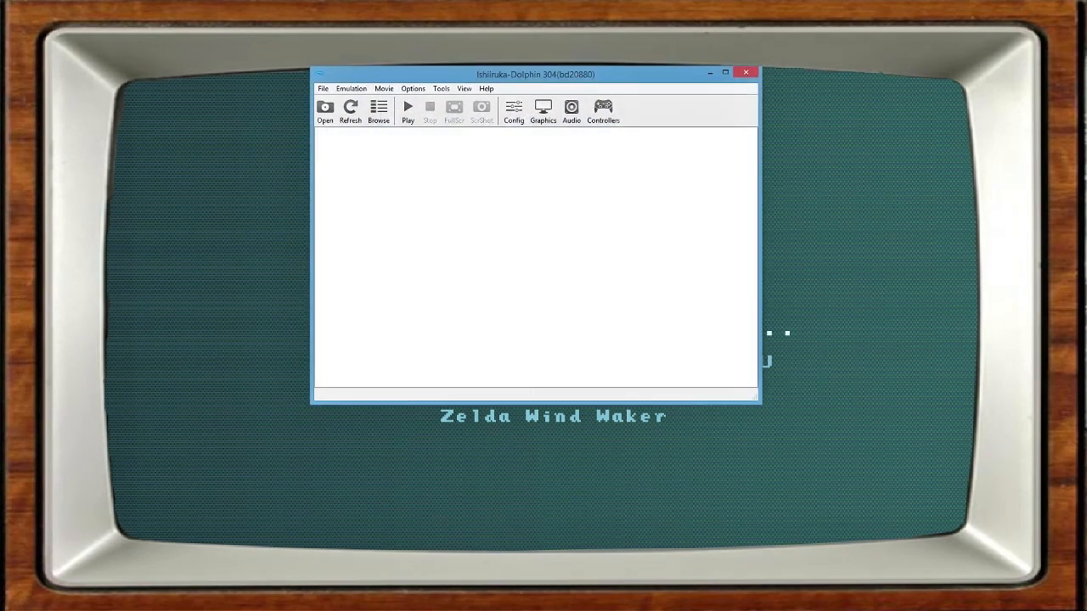
Start the Wii game in Dolphin and pick a fighter on Brawl's character select screen.
left_click(407, 110)
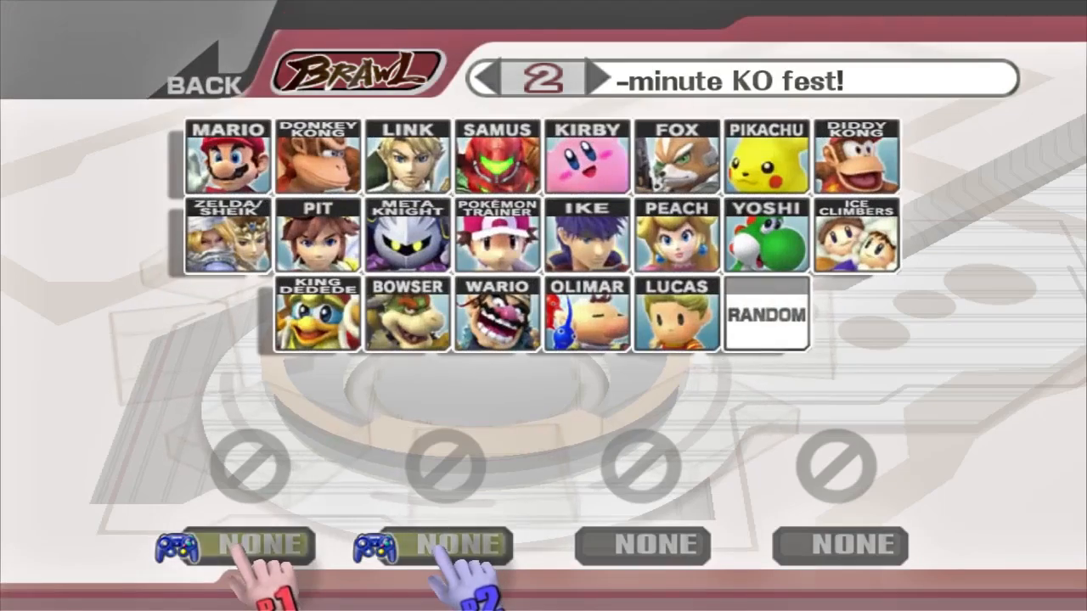
left_click(226, 156)
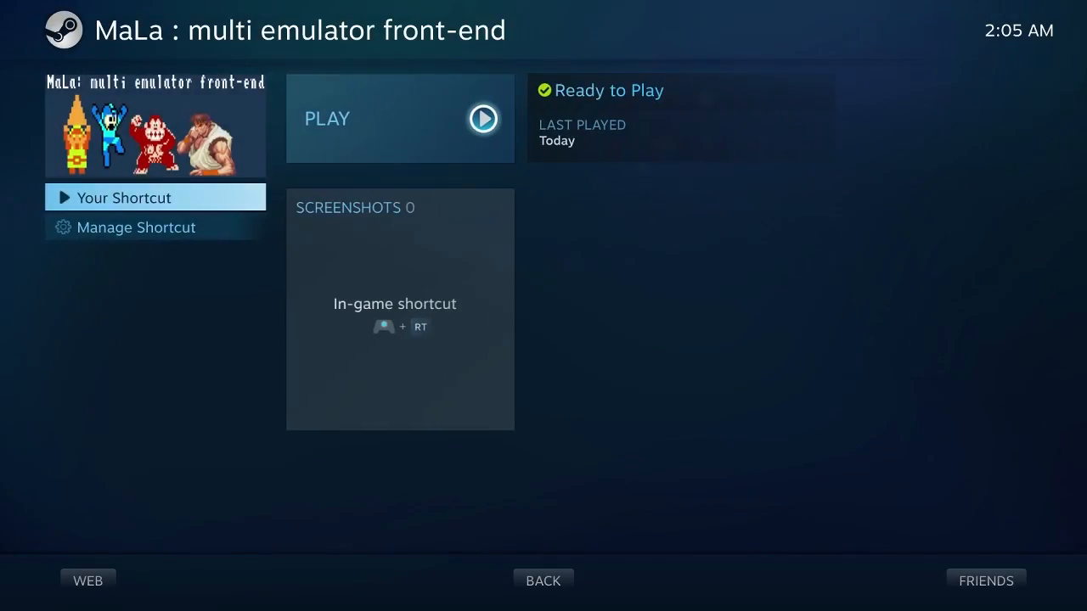
Bring up Big Picture's power menu with the Exit Big Picture and Exit Steam options.
left_click(900, 61)
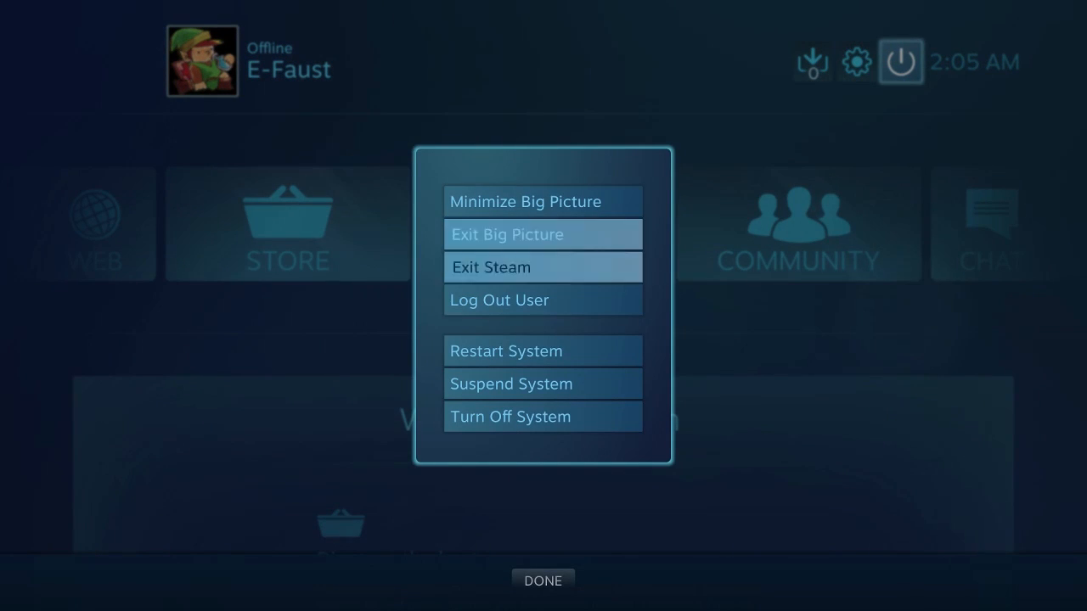